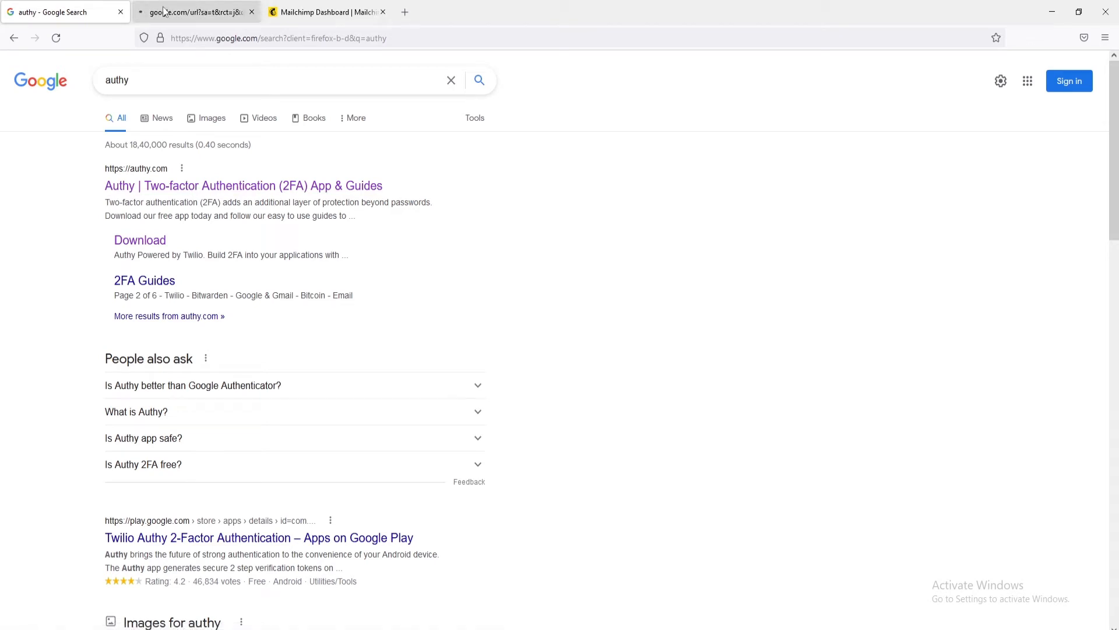
# Step: From authy.com's download page, choose Windows 64bit as the desktop platform to download
pyautogui.click(242, 185)
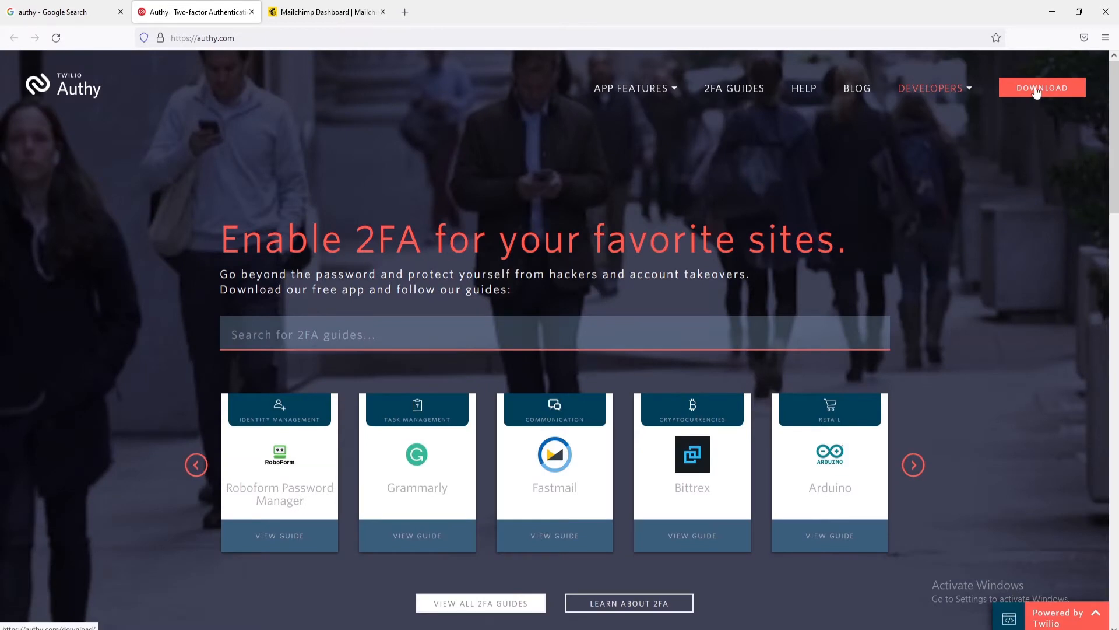
pyautogui.click(1041, 87)
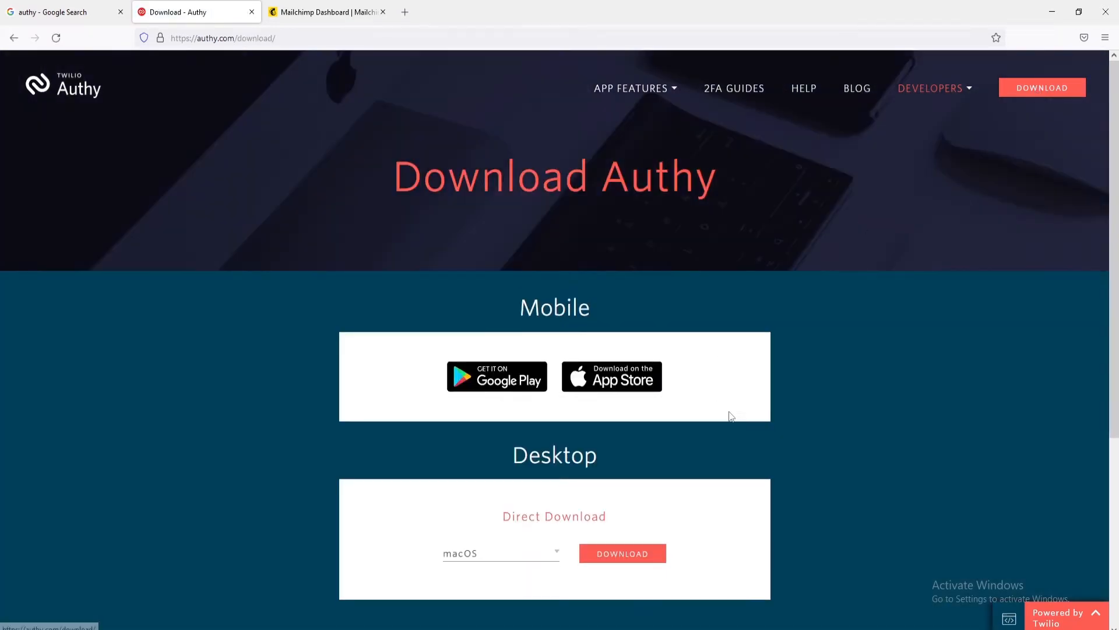
pyautogui.scroll(-3)
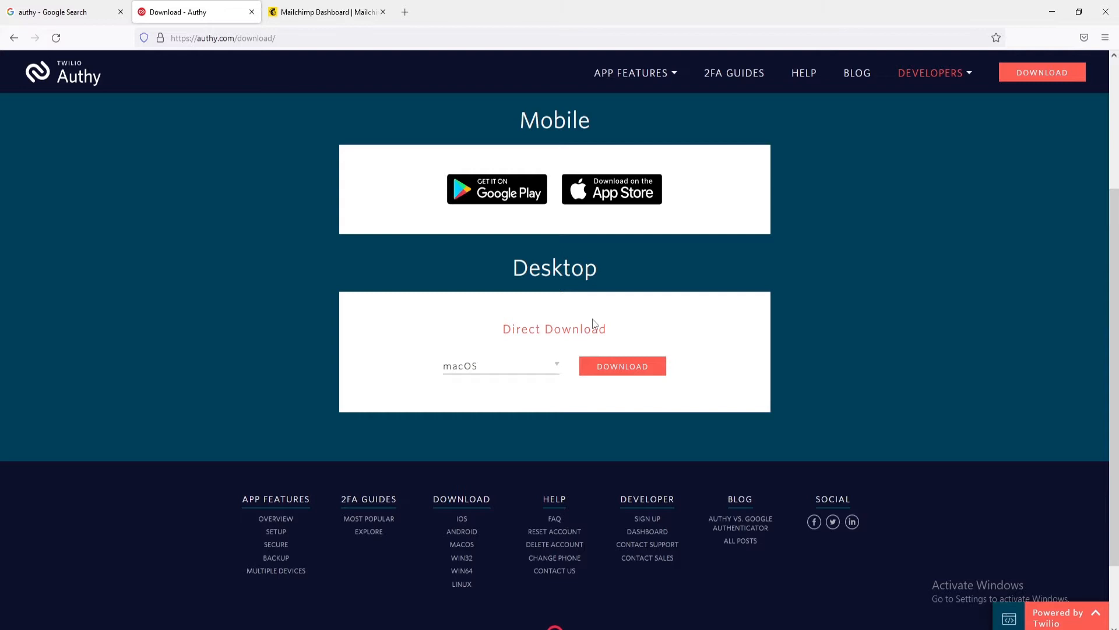
pyautogui.click(499, 366)
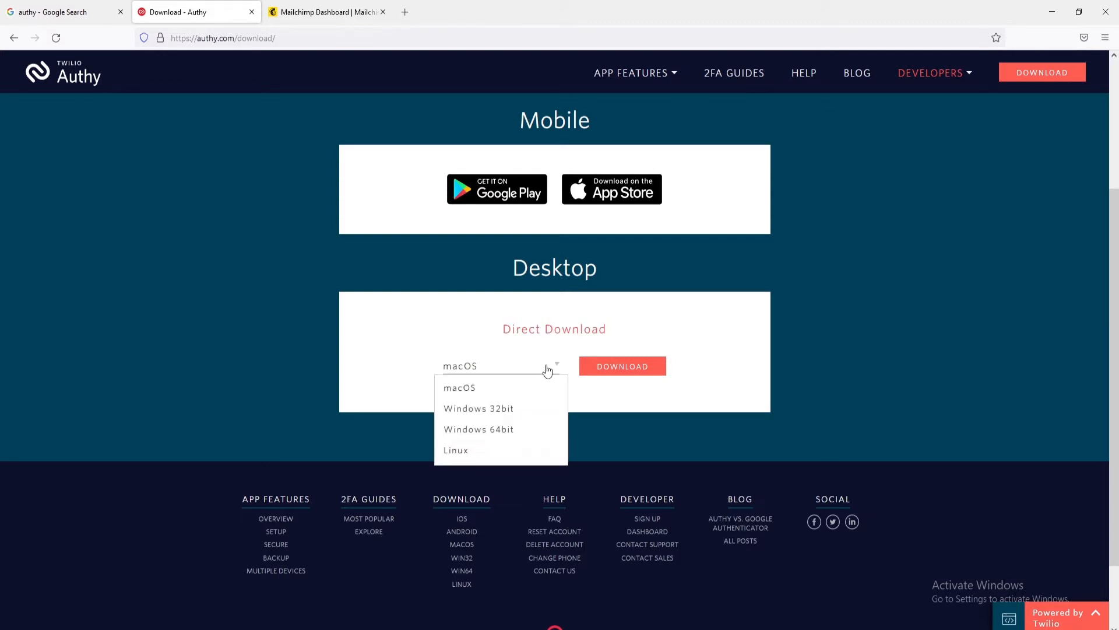
pyautogui.click(478, 429)
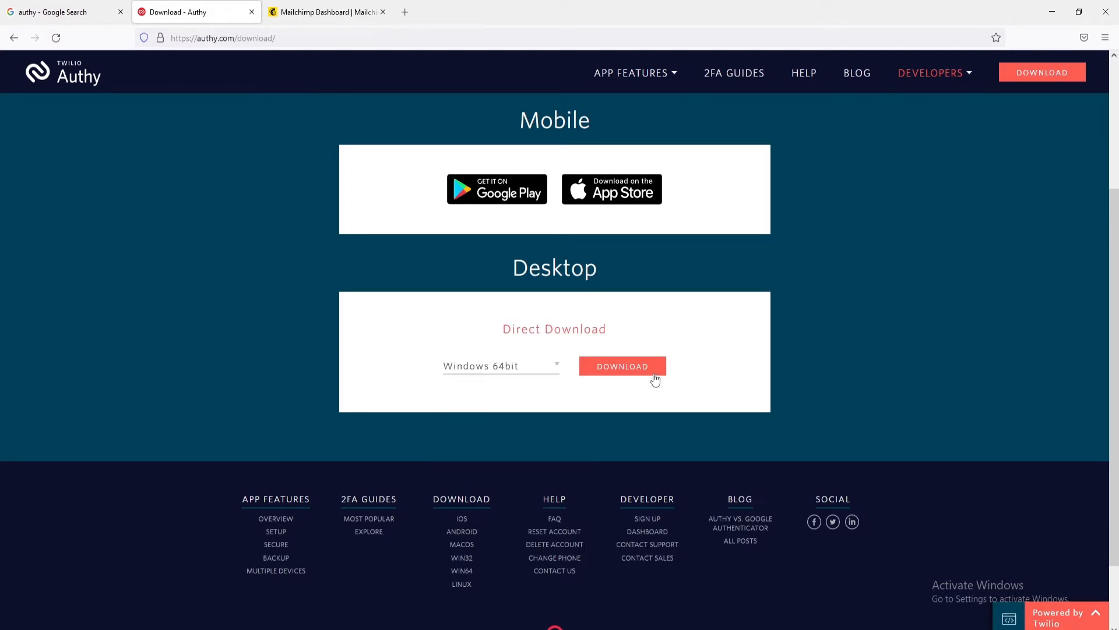
pyautogui.moveTo(622, 369)
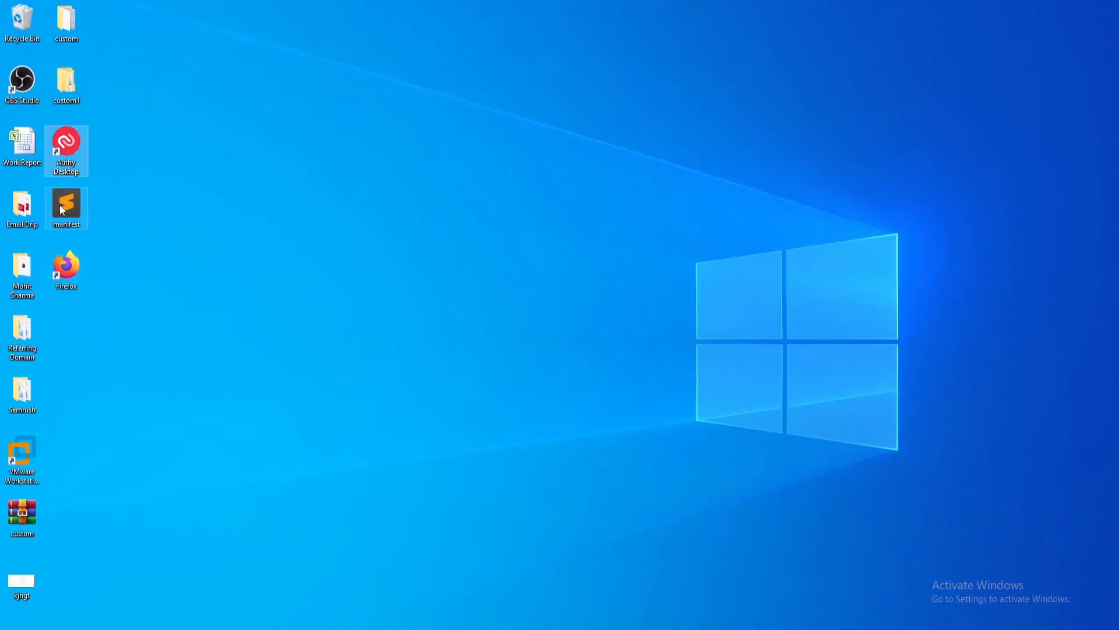
# Step: Launch Authy Desktop, enter the phone number and request the verification code by SMS
pyautogui.doubleClick(64, 147)
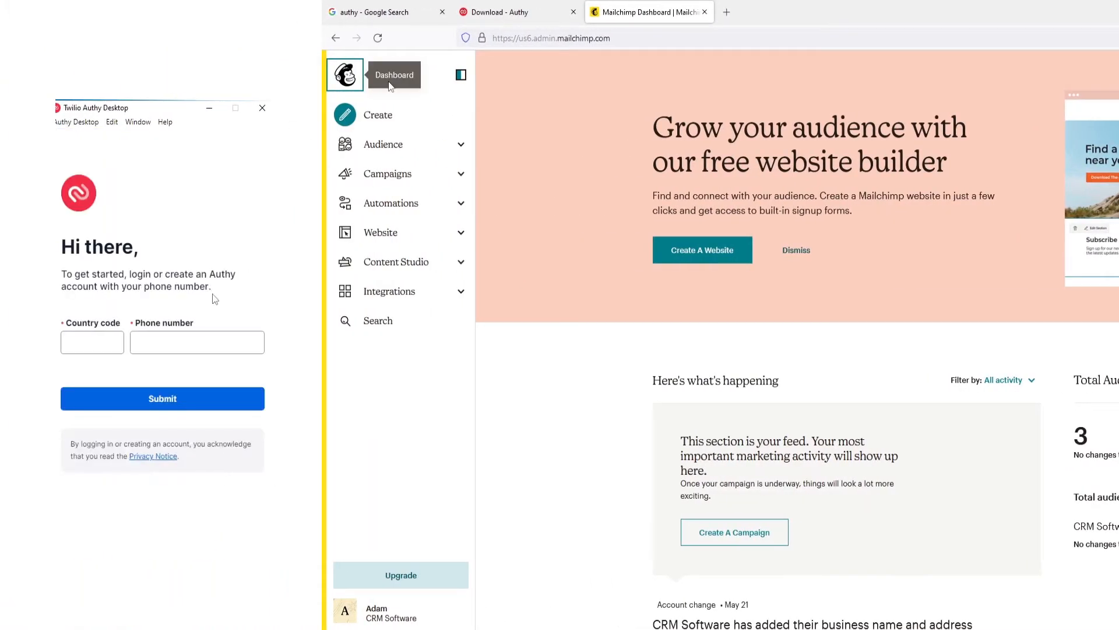
pyautogui.click(197, 342)
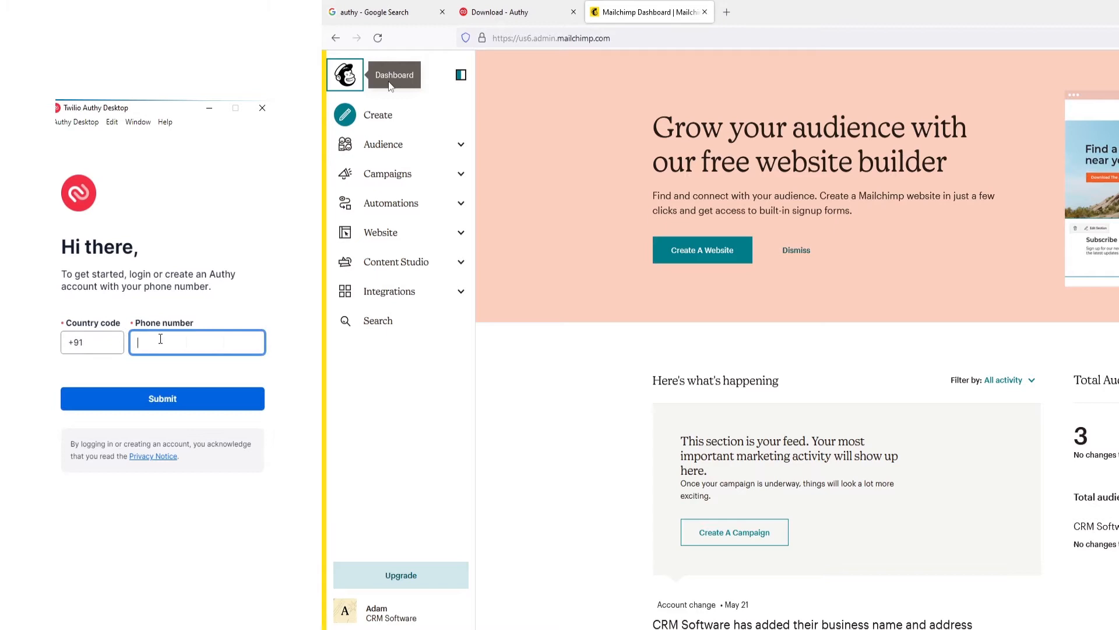
pyautogui.click(162, 398)
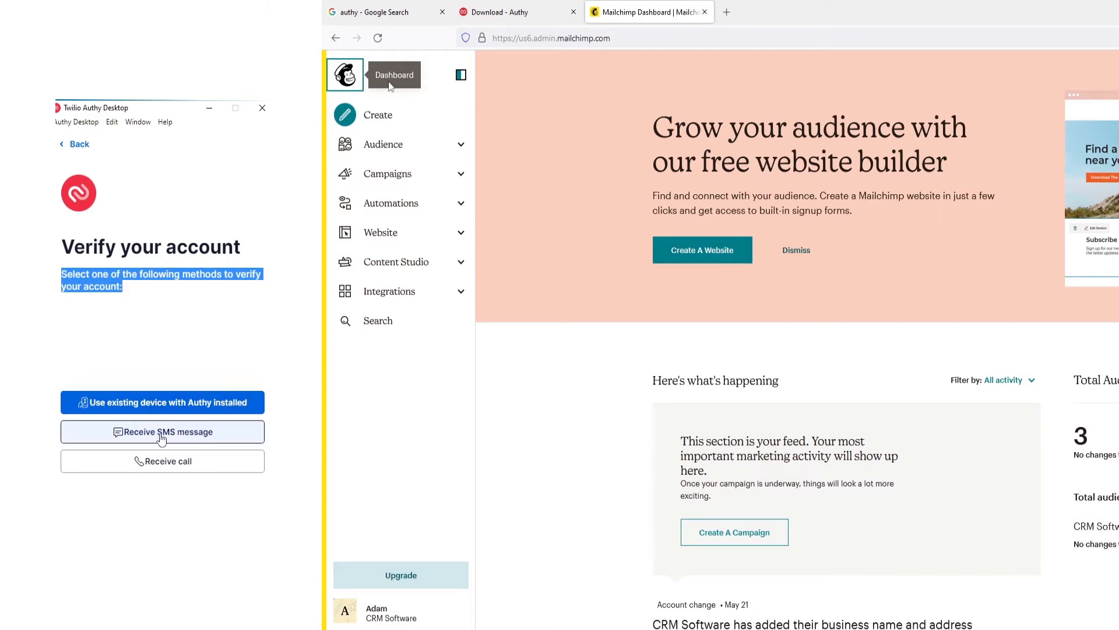
pyautogui.moveTo(165, 439)
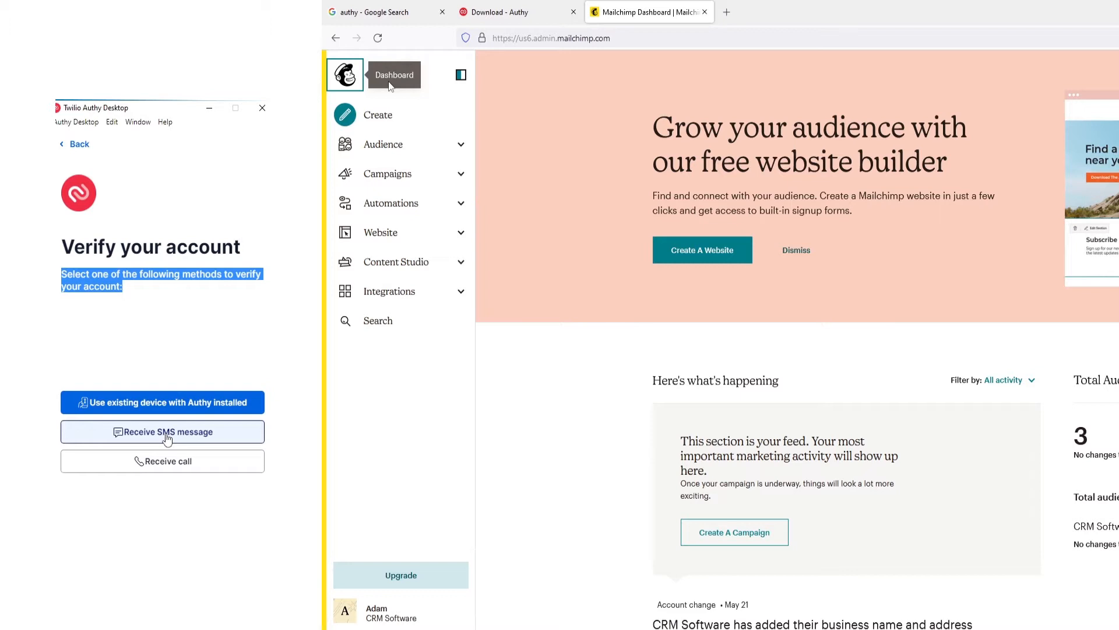
pyautogui.click(162, 431)
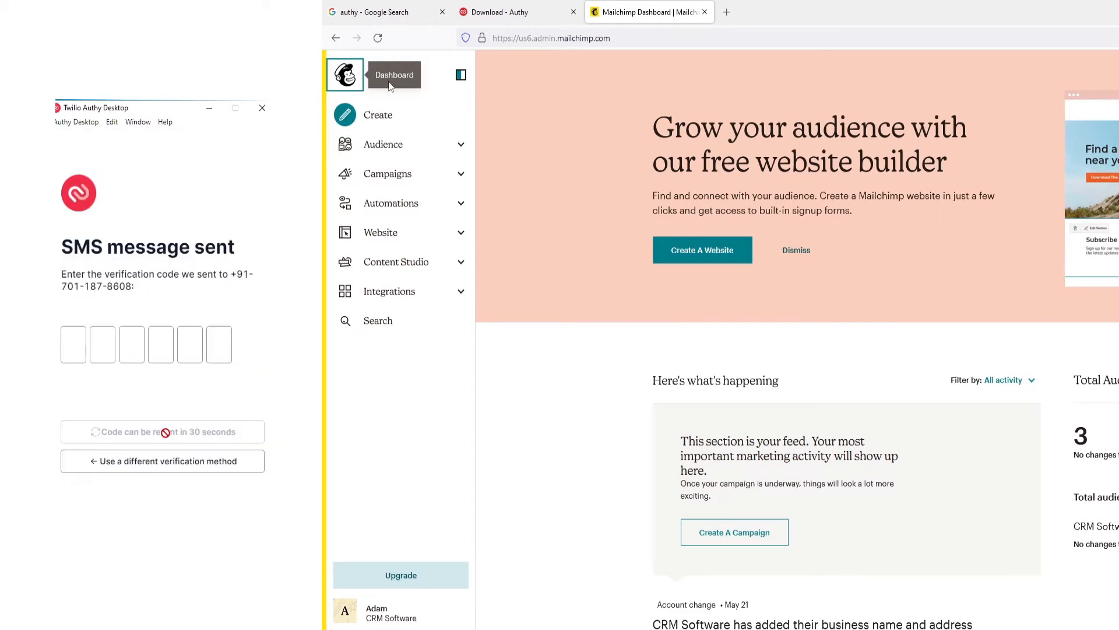
pyautogui.write('7')
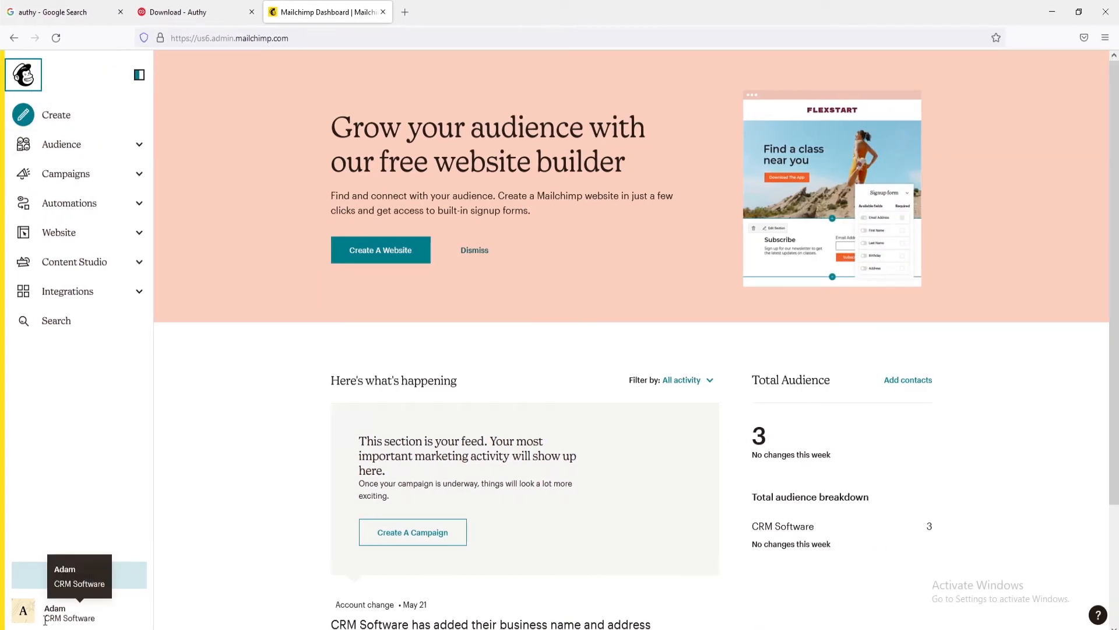
# Step: From the avatar menu go to Profile, then Settings > Security to reach the two-factor options
pyautogui.click(23, 611)
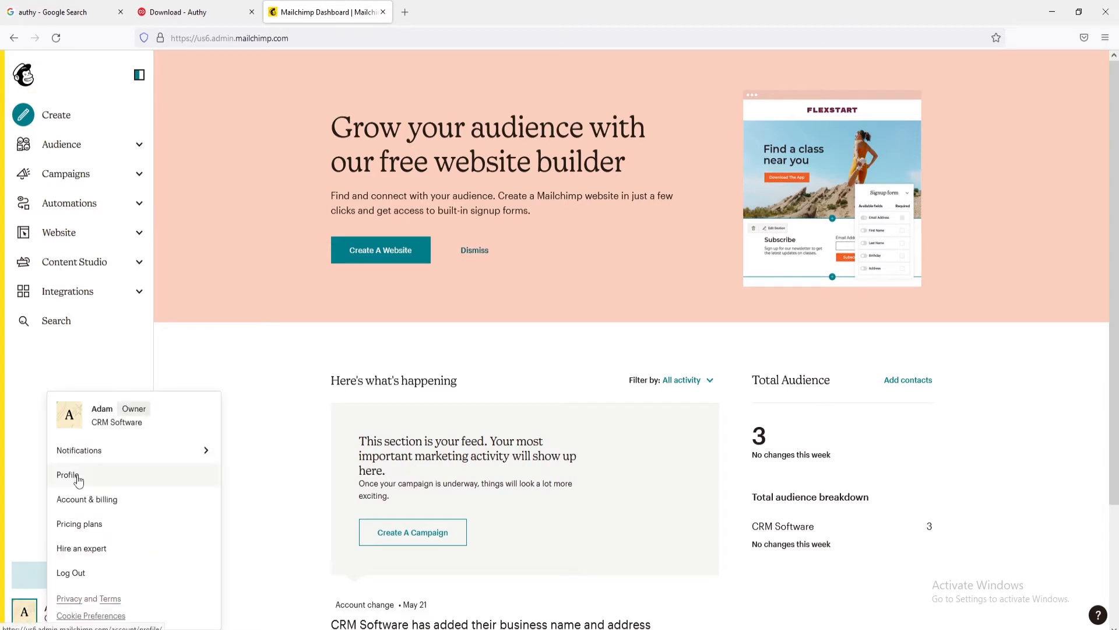
pyautogui.click(66, 474)
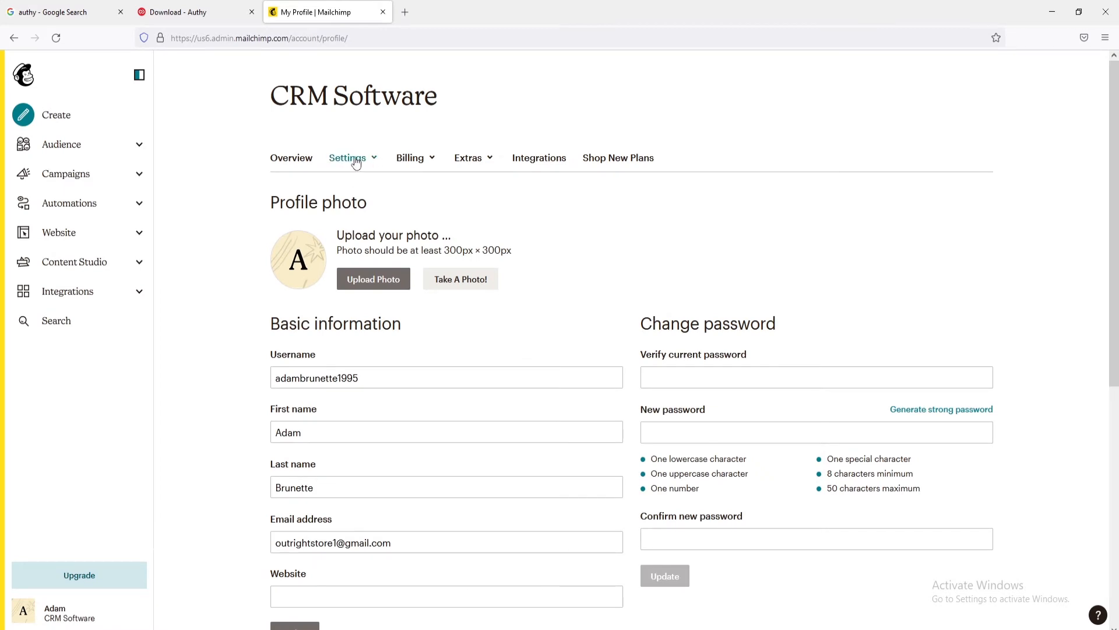
pyautogui.click(348, 158)
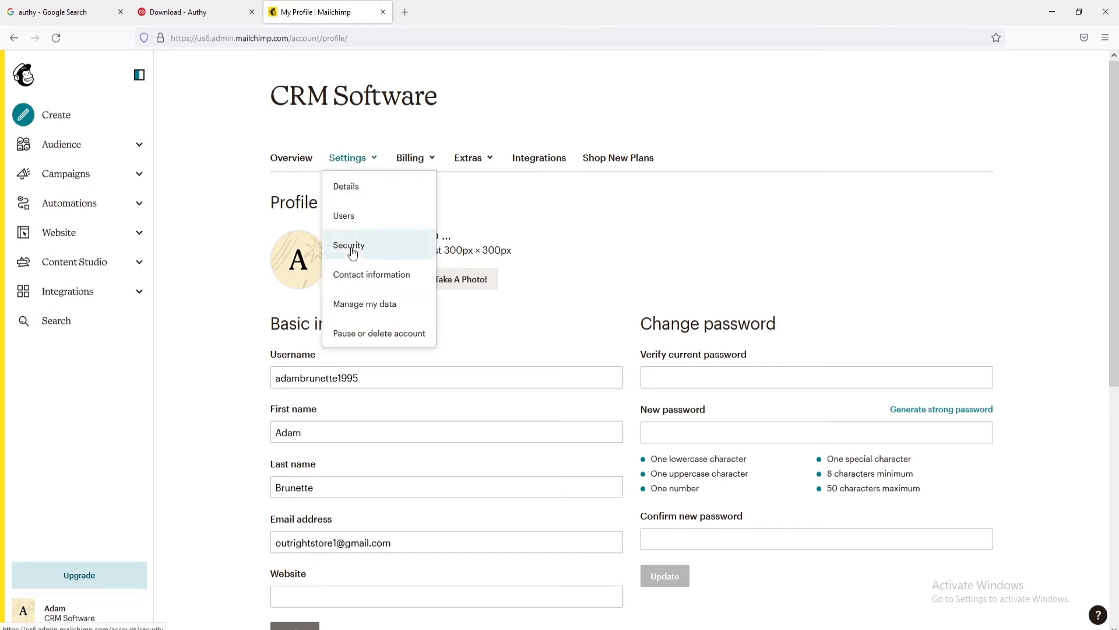
pyautogui.click(349, 245)
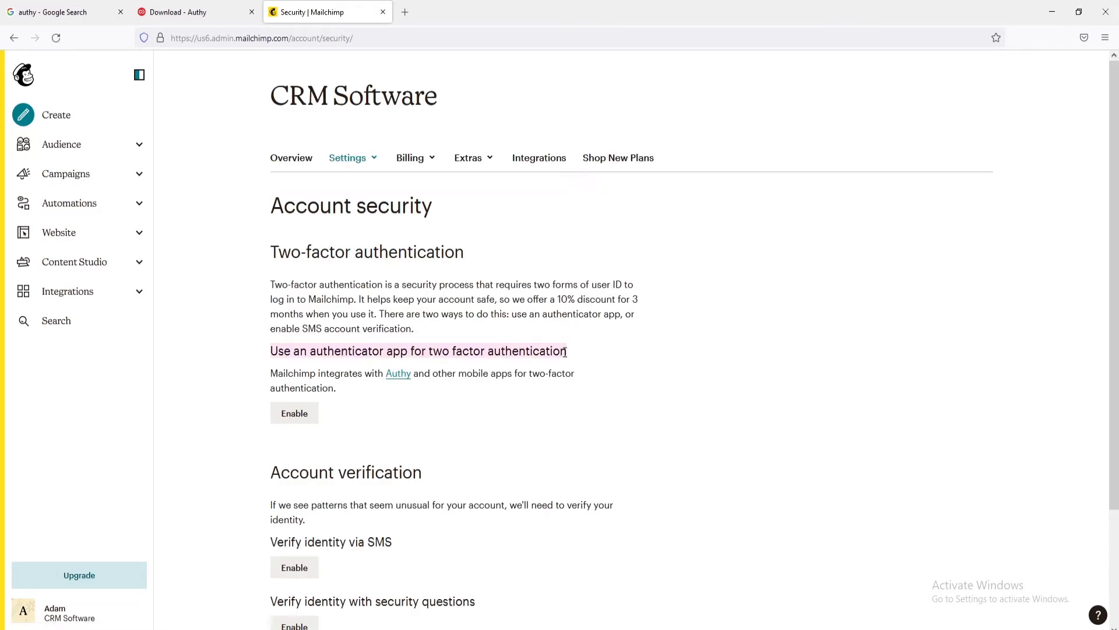
pyautogui.scroll(-3)
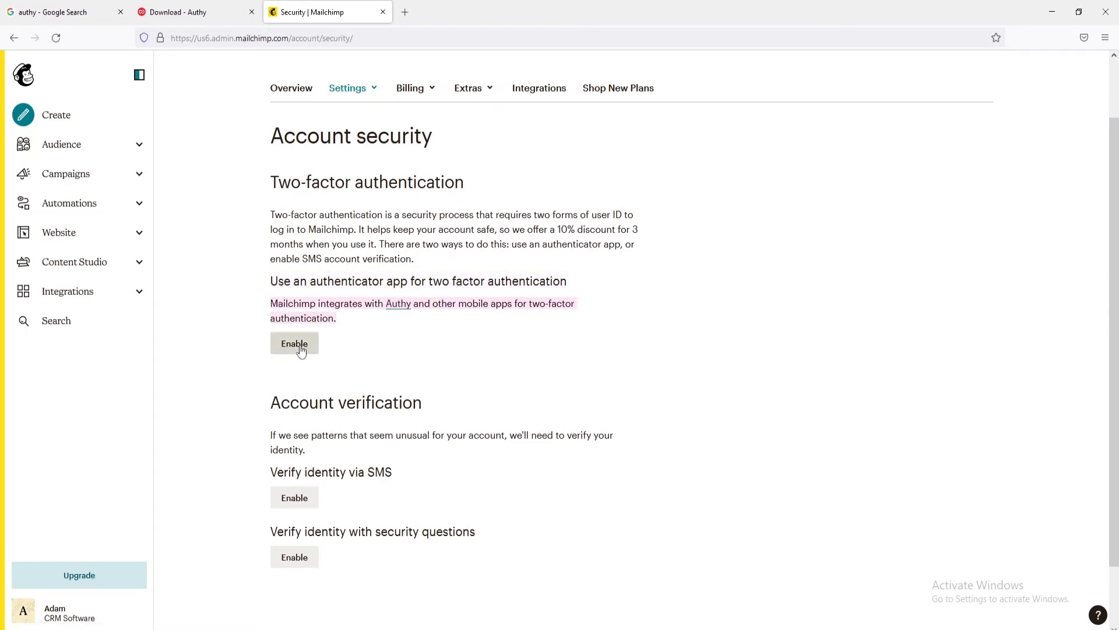
pyautogui.click(294, 344)
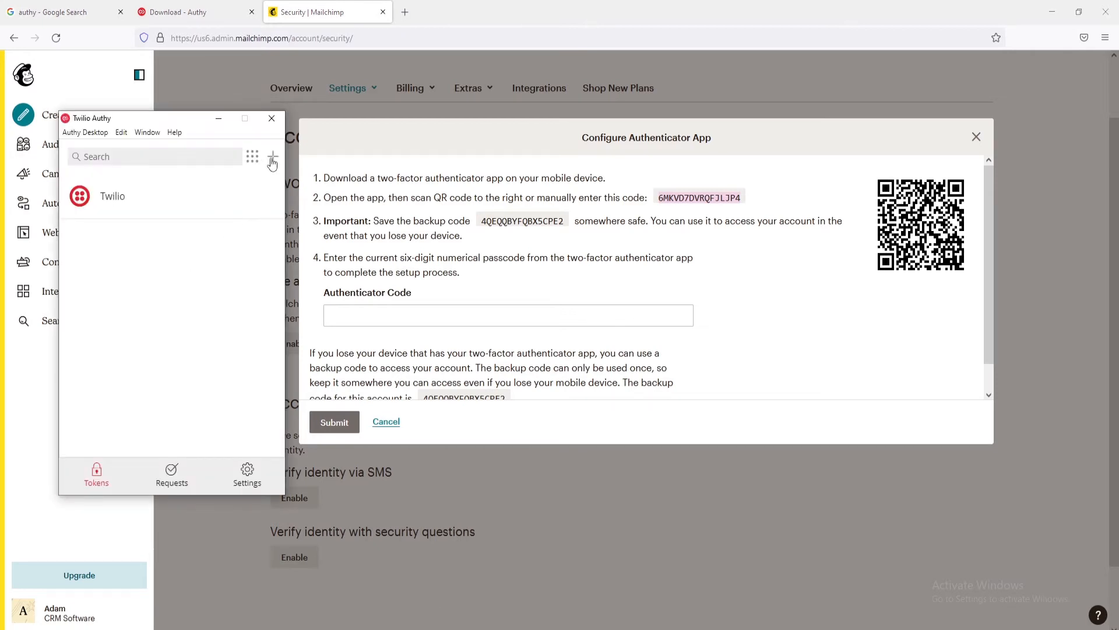
pyautogui.click(271, 157)
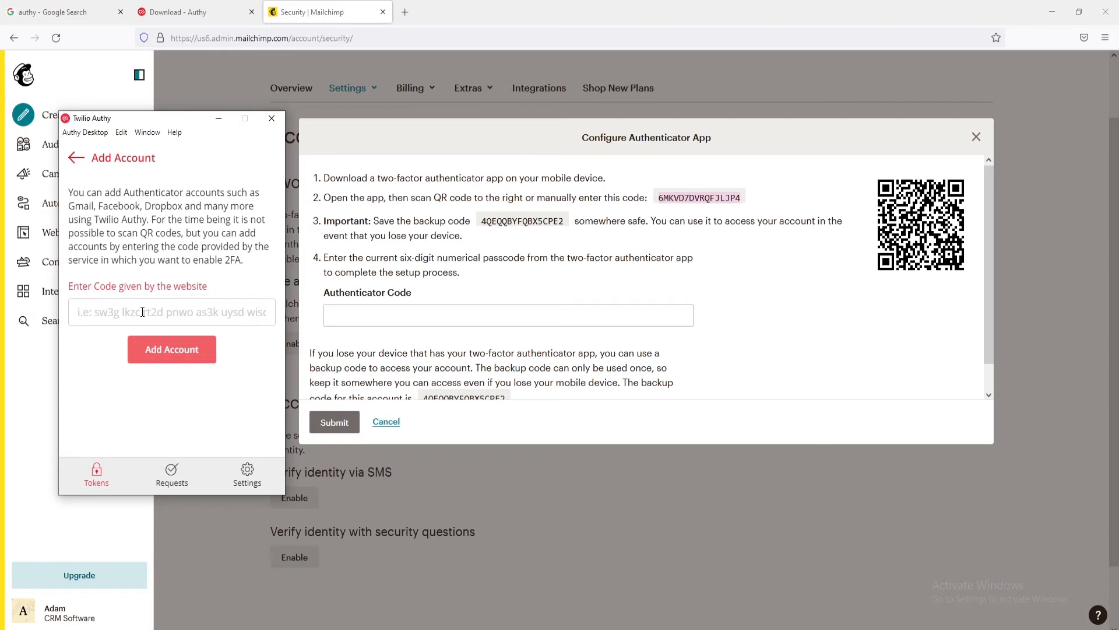
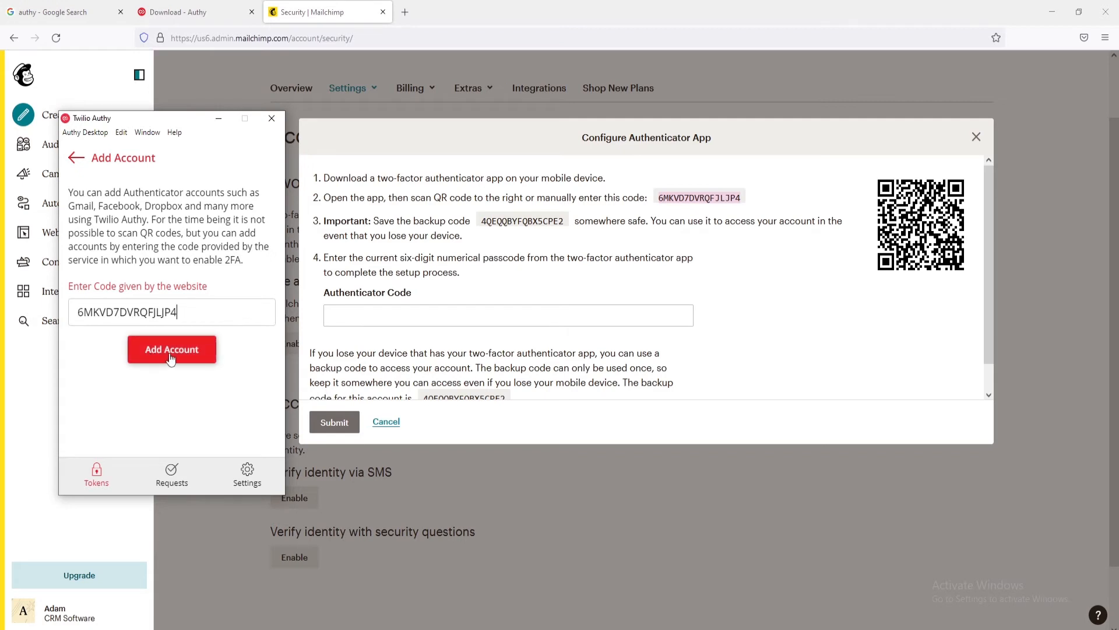
pyautogui.click(171, 350)
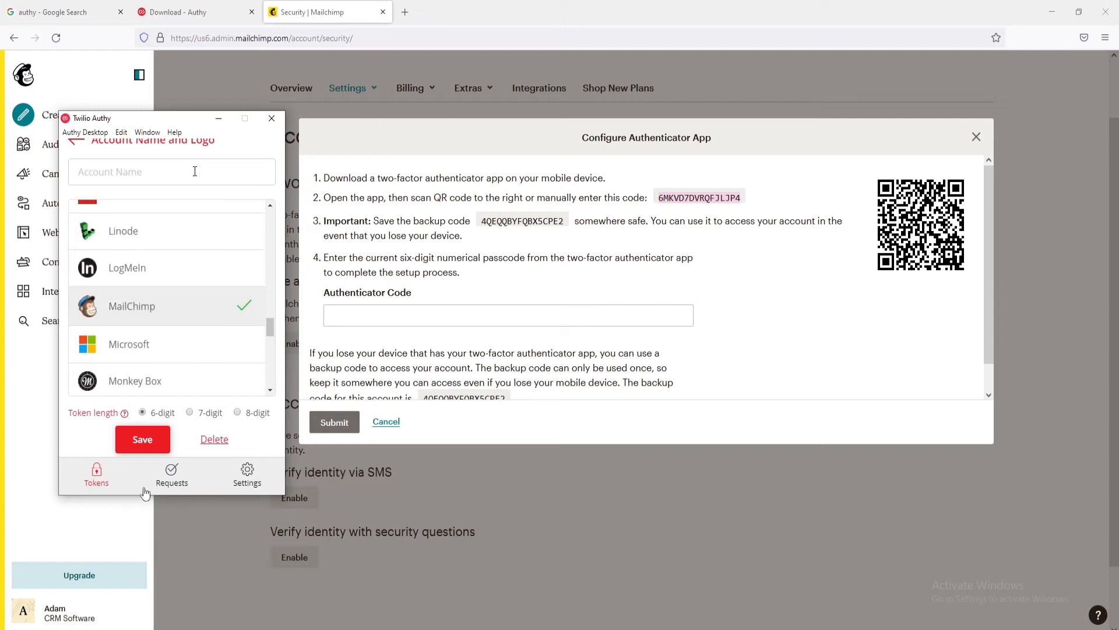
pyautogui.click(143, 438)
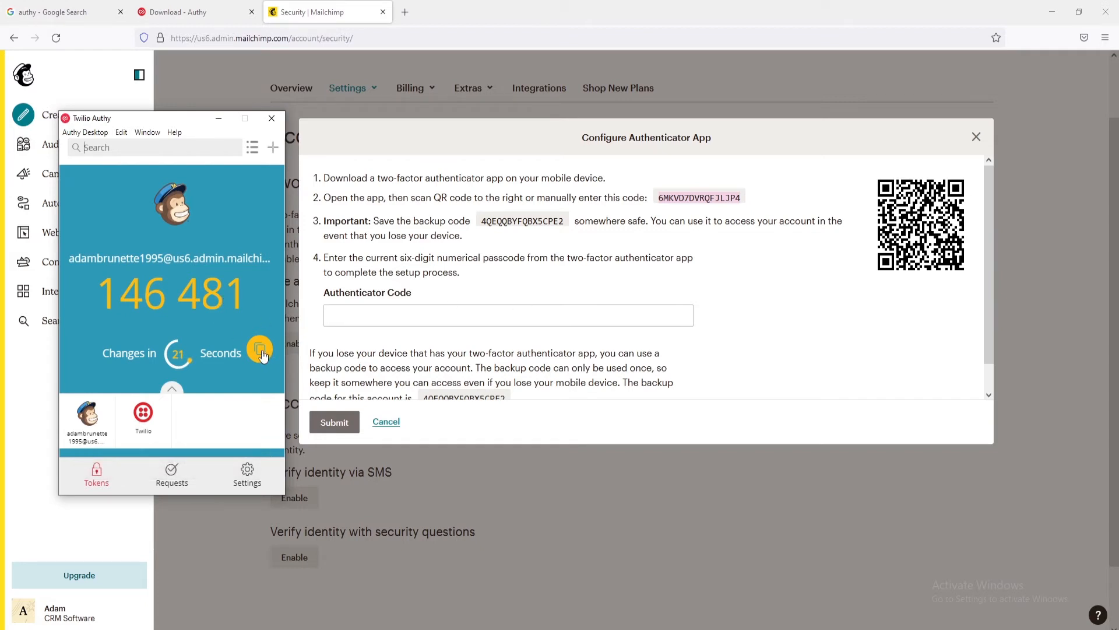
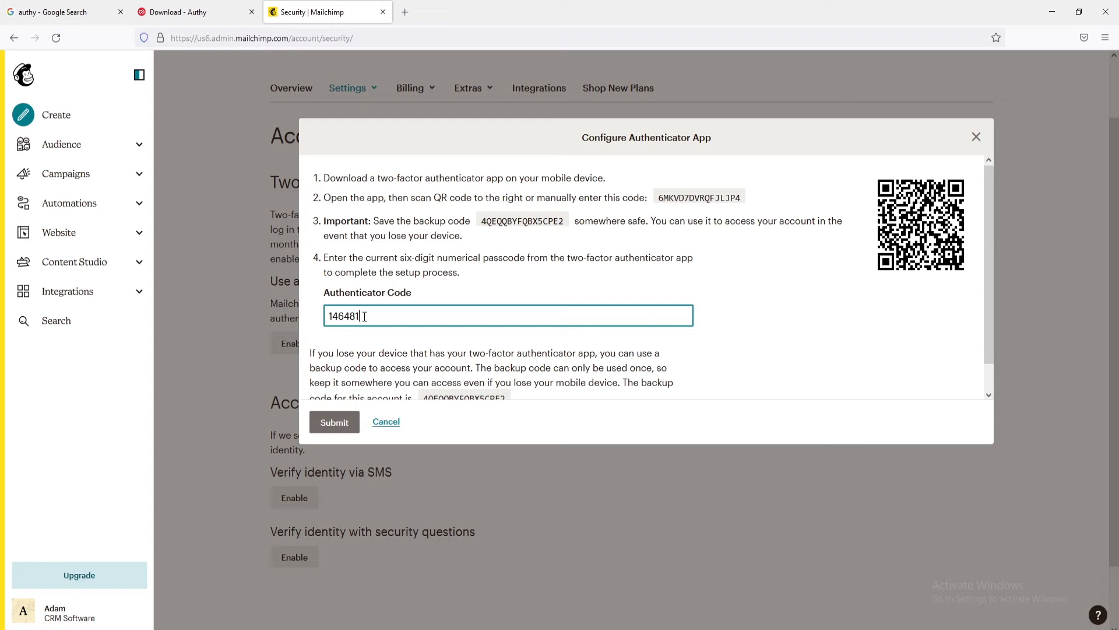
# Step: Submit the passcode, then save Admins and Owner and Managers as requiring two-factor authentication
pyautogui.click(334, 421)
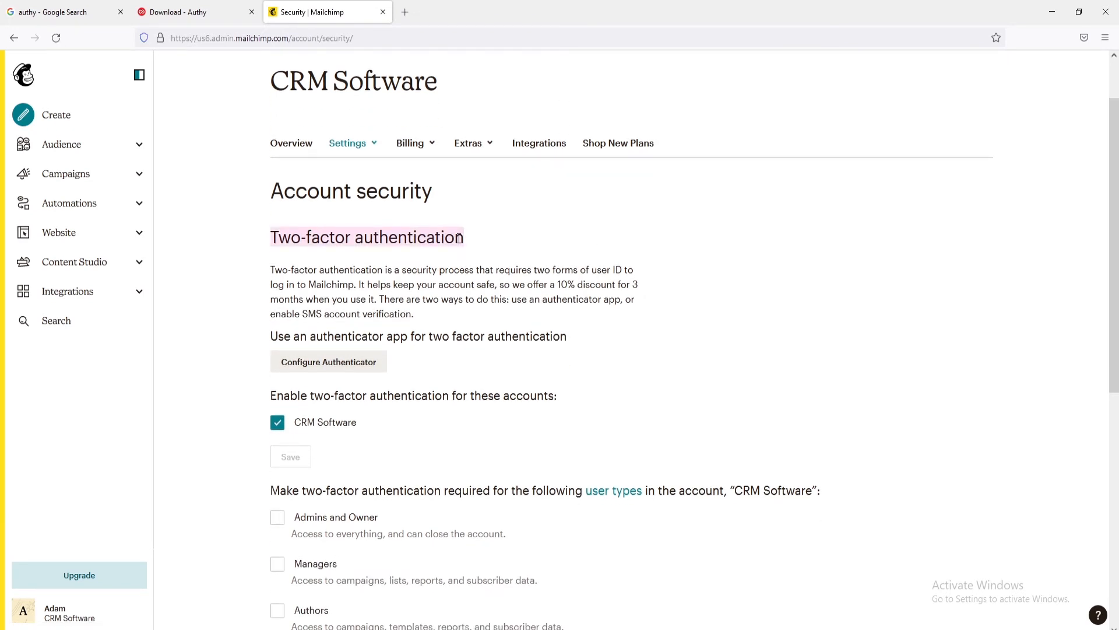
pyautogui.scroll(-3)
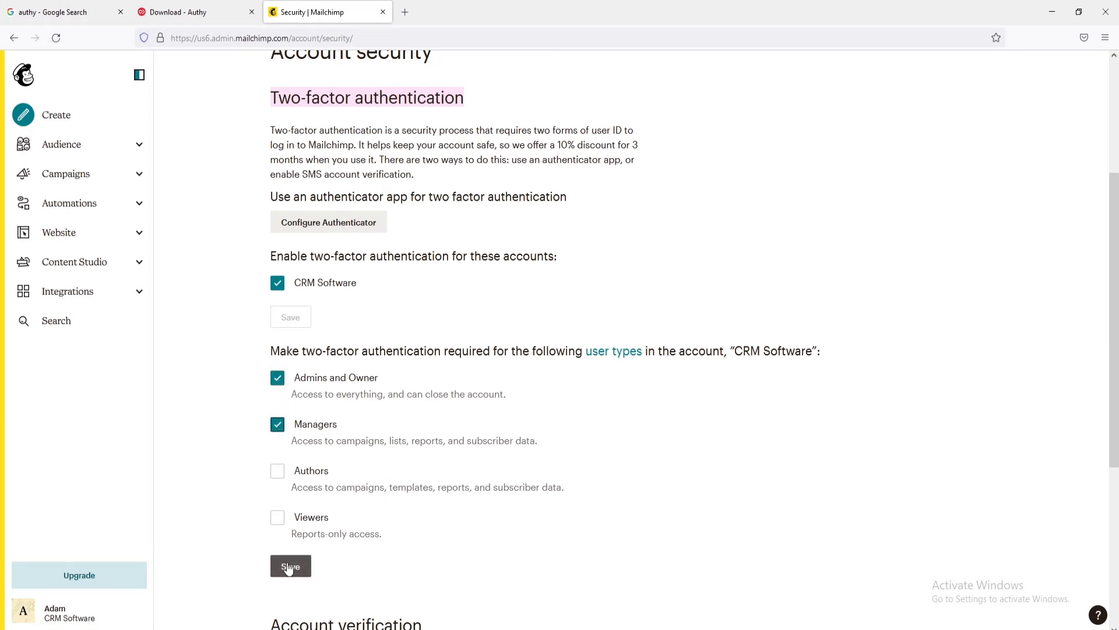
pyautogui.click(290, 565)
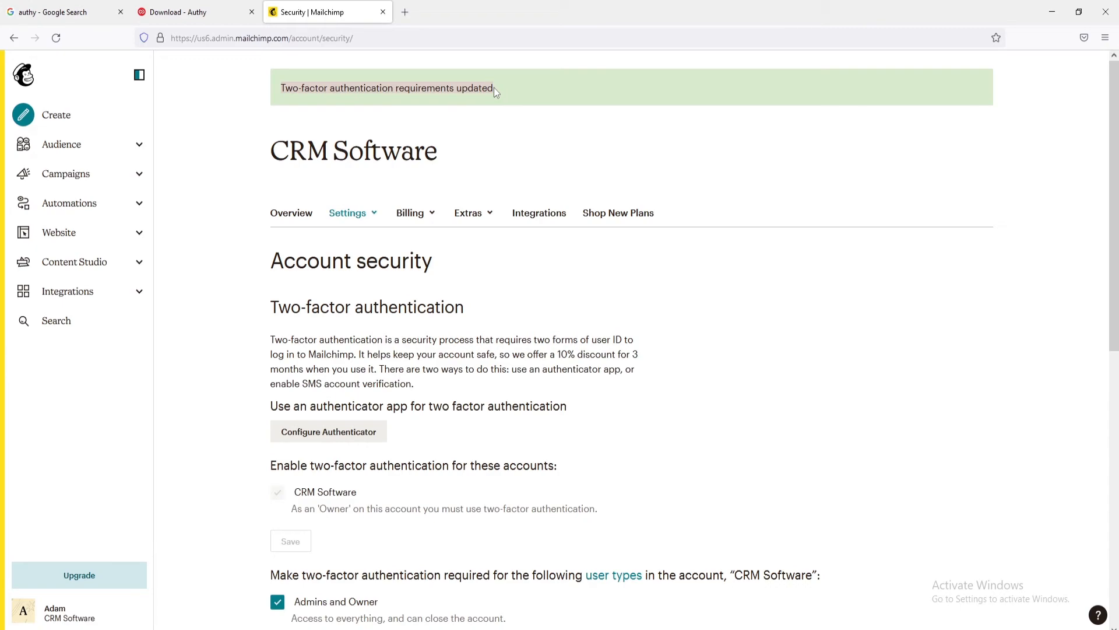
pyautogui.scroll(-3)
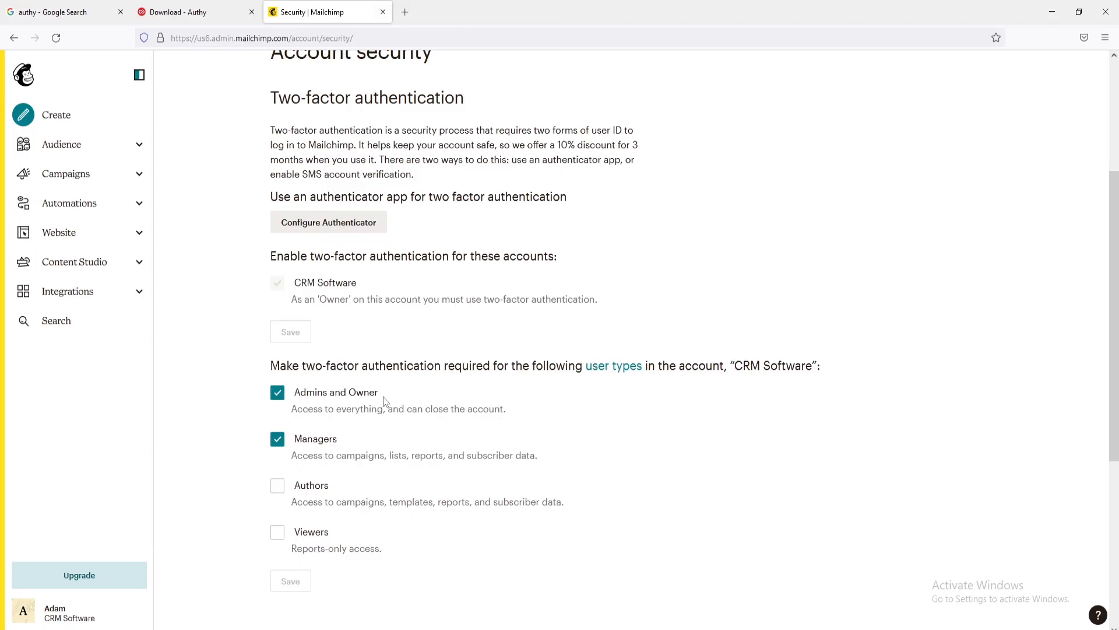
# Step: Log out of Mailchimp and start logging back in with the saved credentials
pyautogui.click(23, 612)
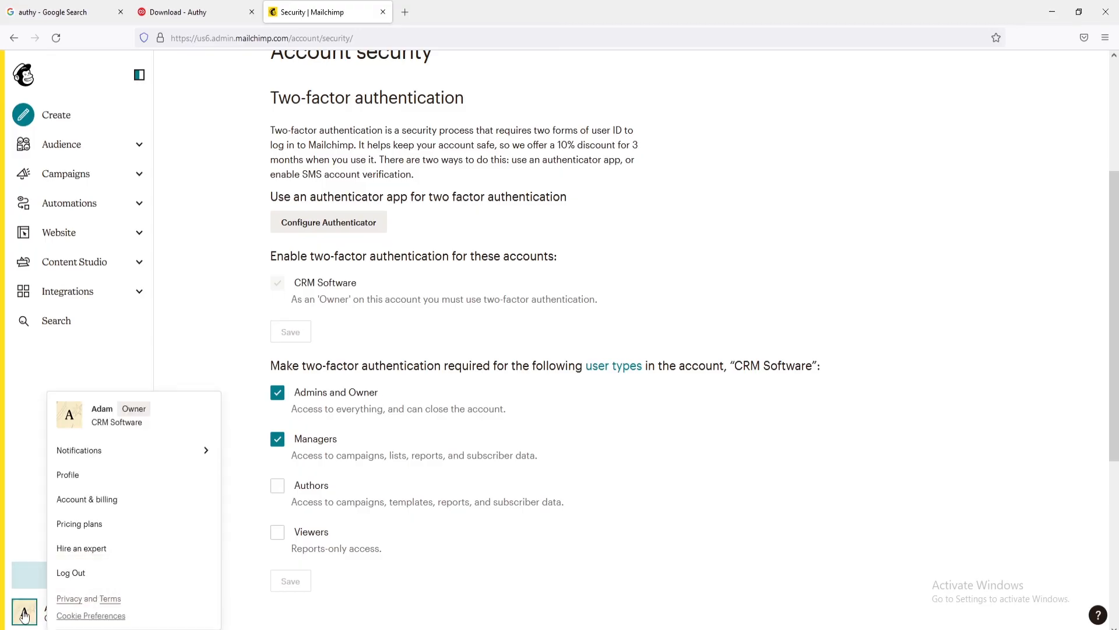
pyautogui.click(70, 572)
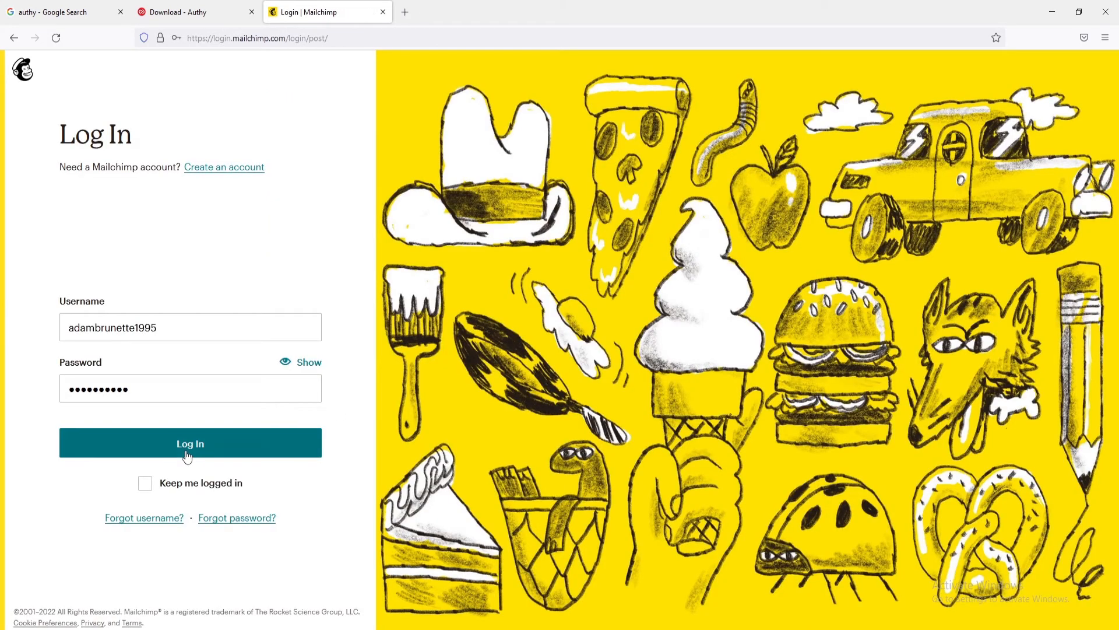
pyautogui.click(191, 443)
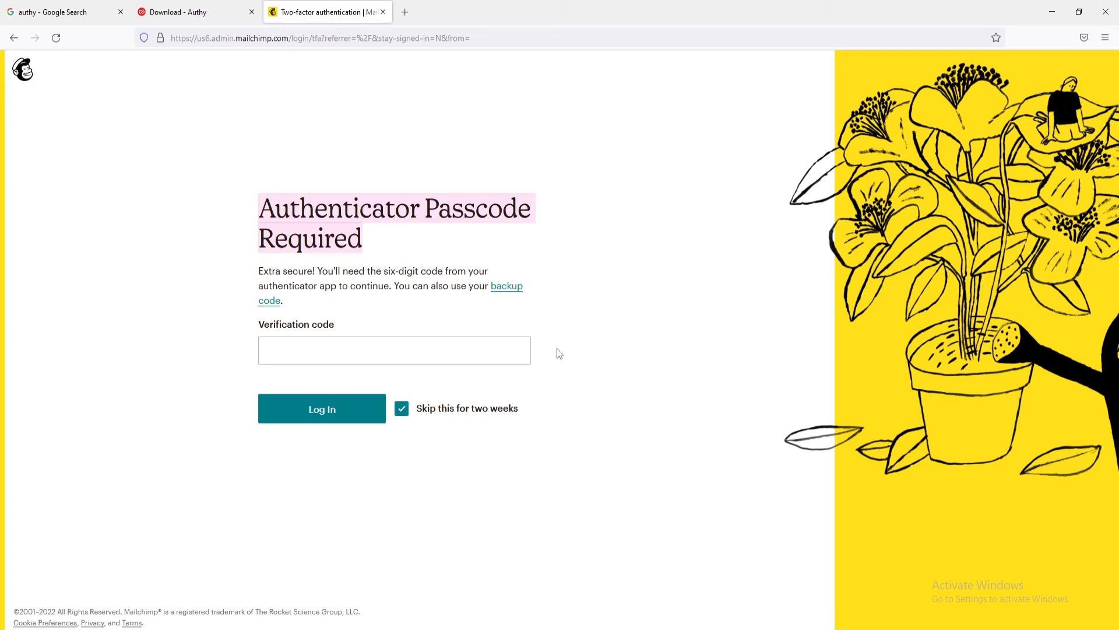
pyautogui.click(394, 350)
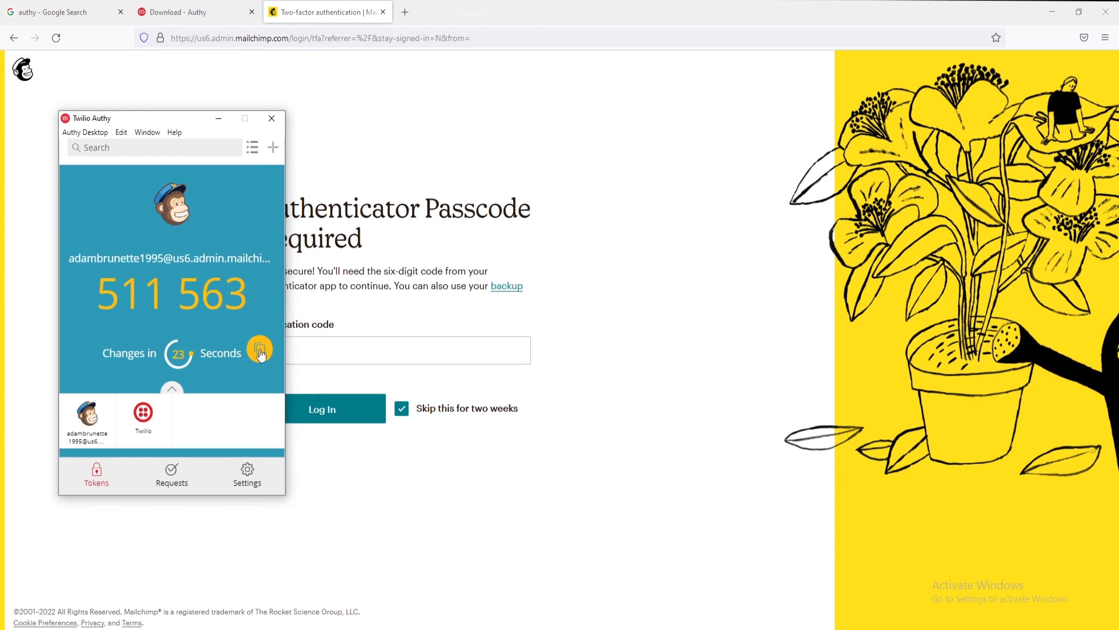
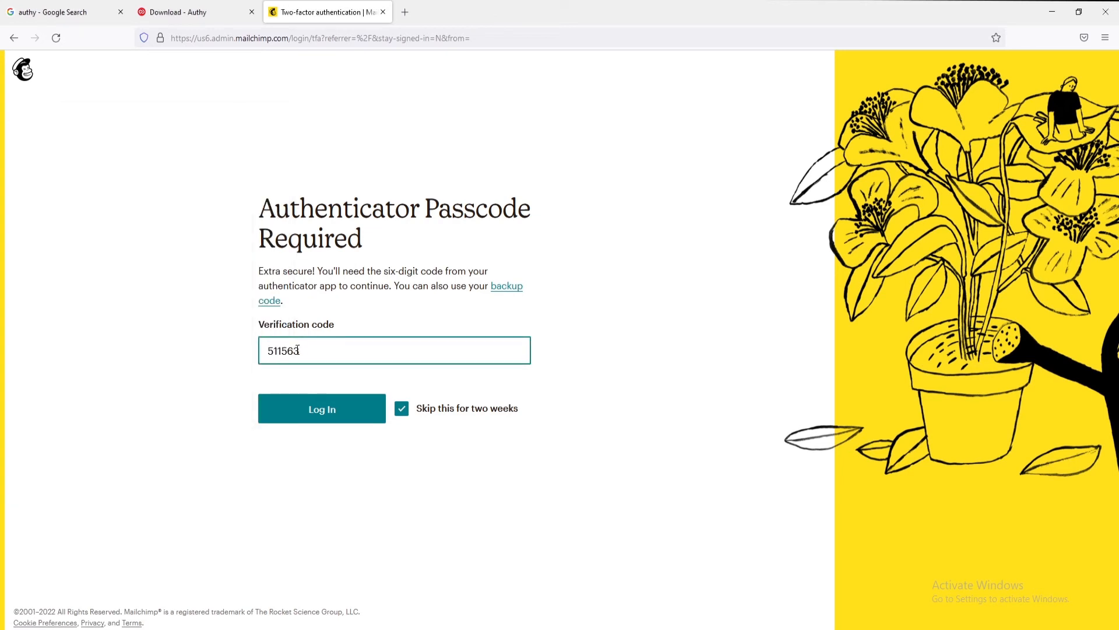
pyautogui.click(321, 408)
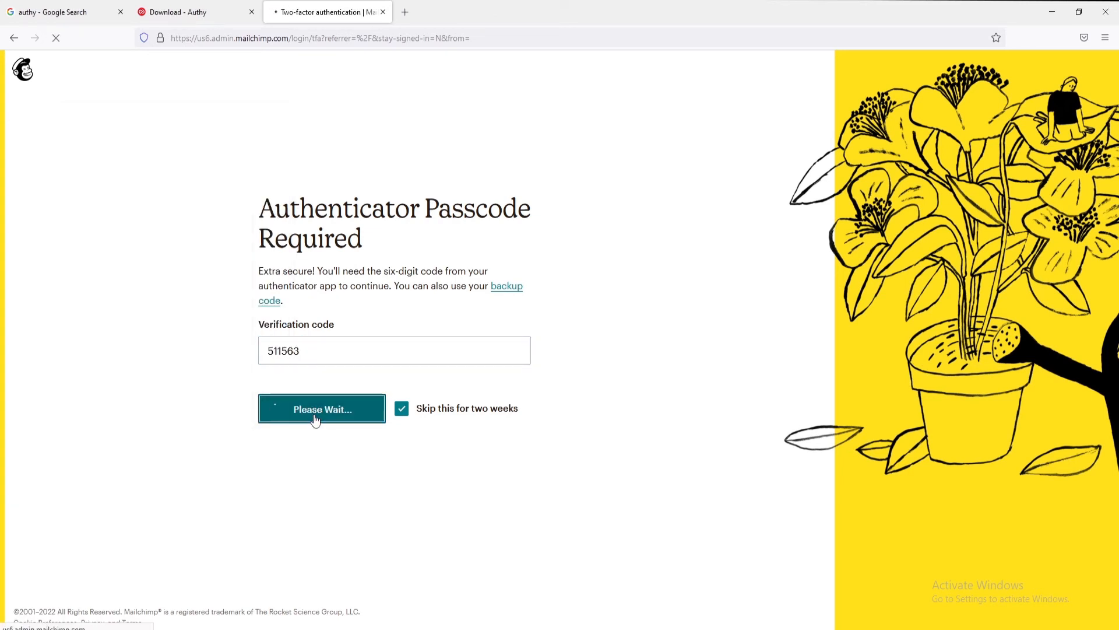
pyautogui.click(322, 408)
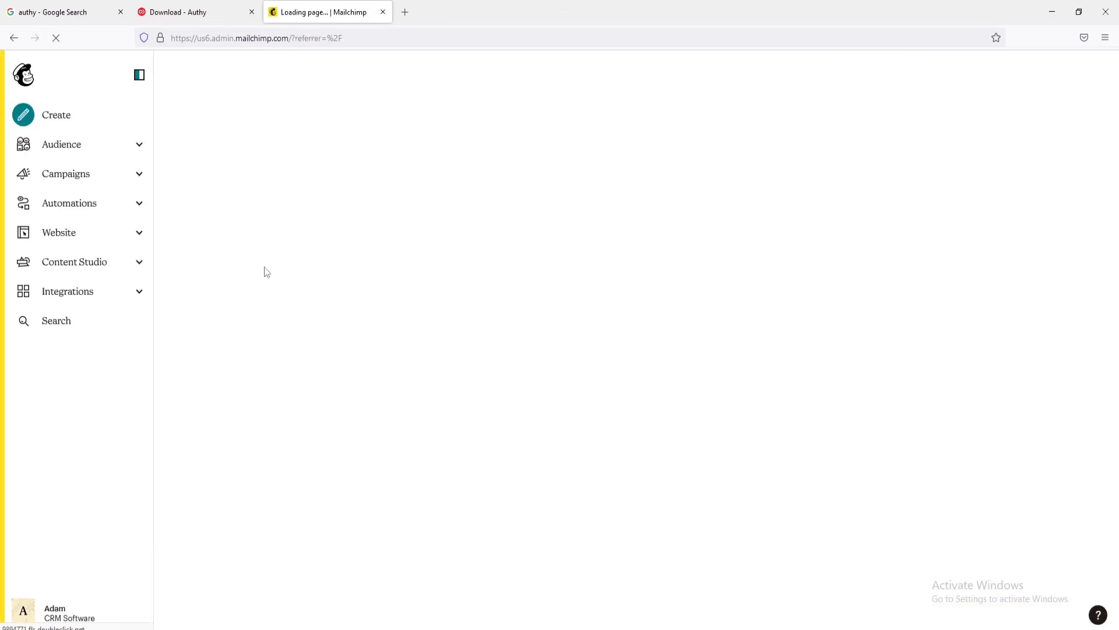
pyautogui.click(175, 12)
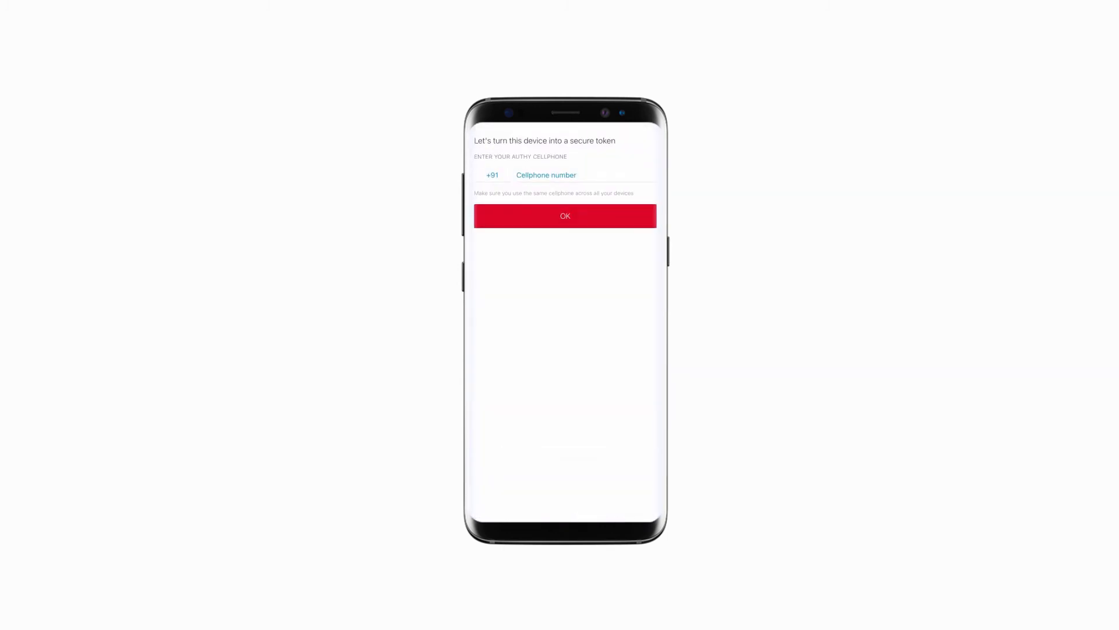
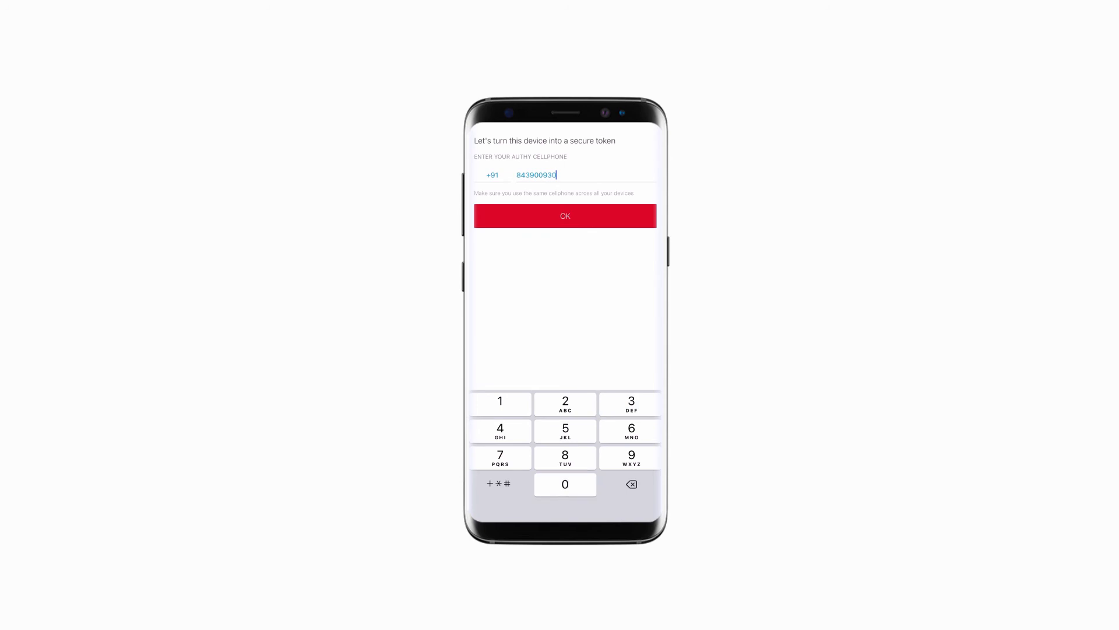
pyautogui.click(565, 216)
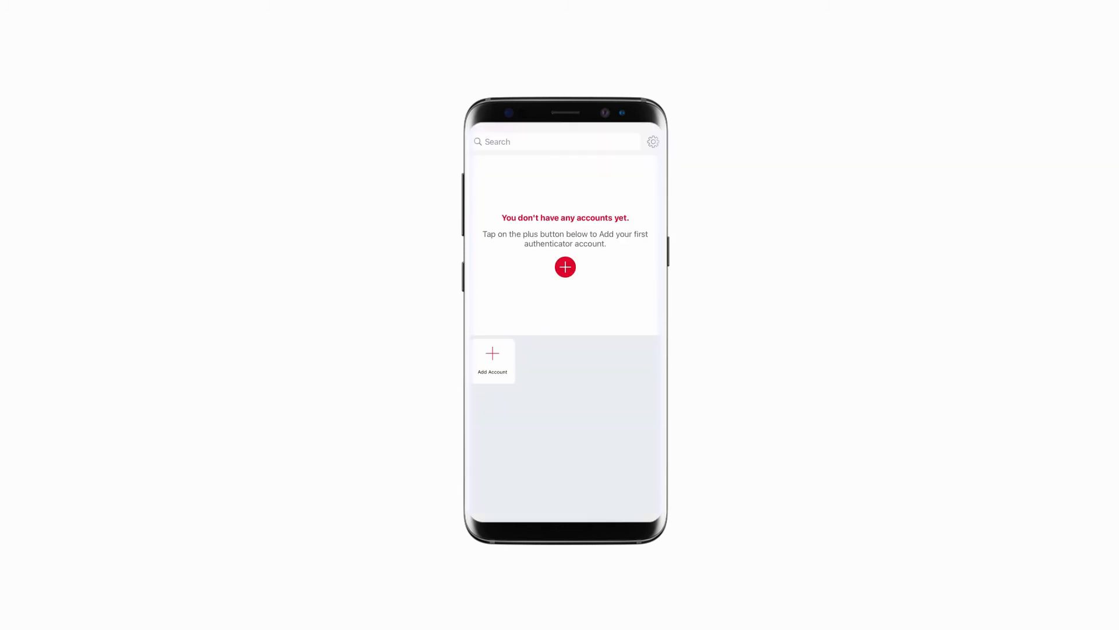
pyautogui.click(564, 266)
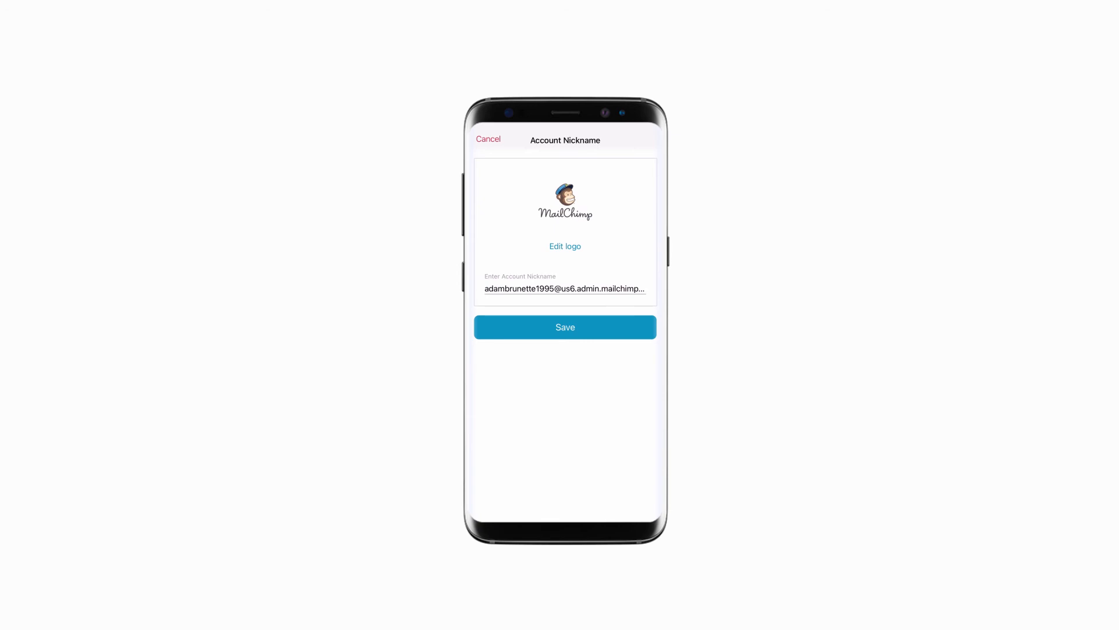
pyautogui.click(565, 327)
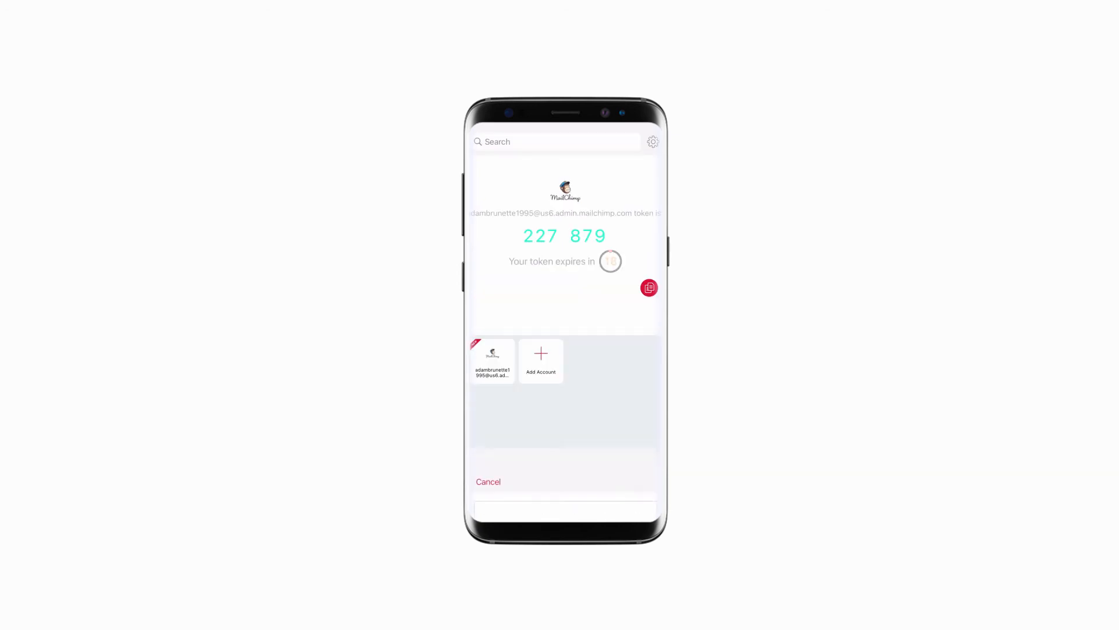